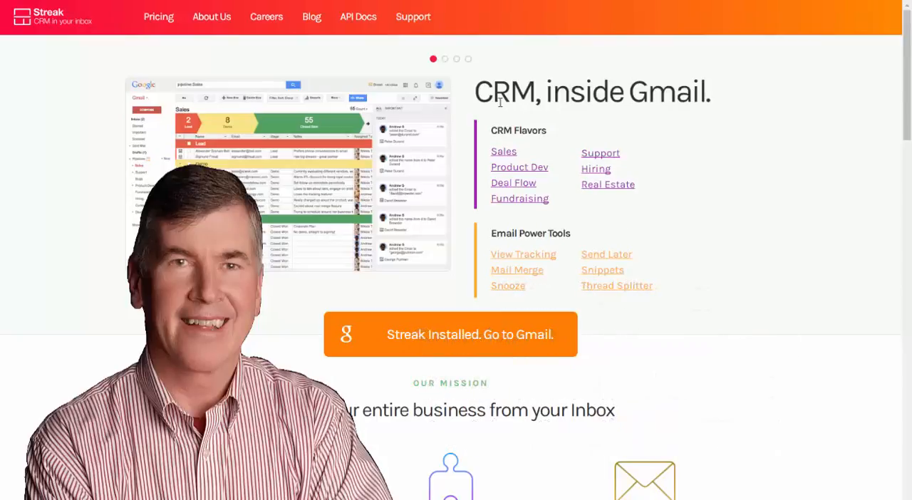
mouse_move(695, 185)
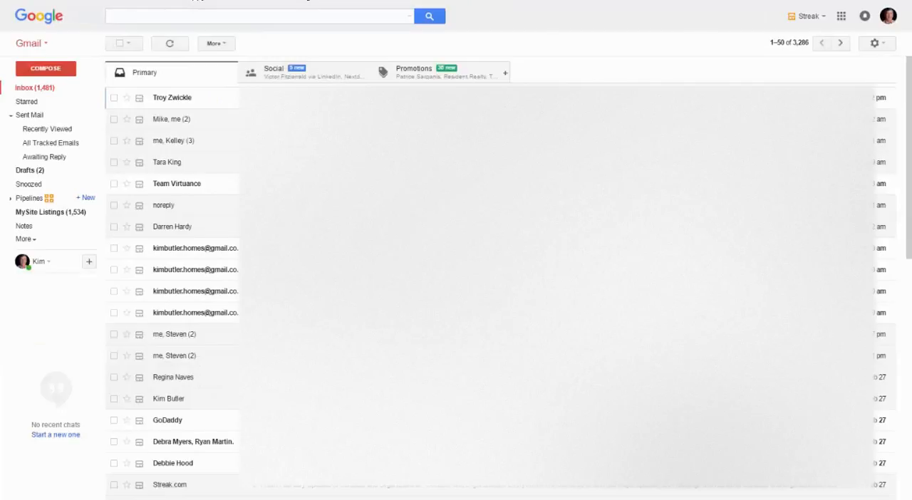
mouse_move(703, 27)
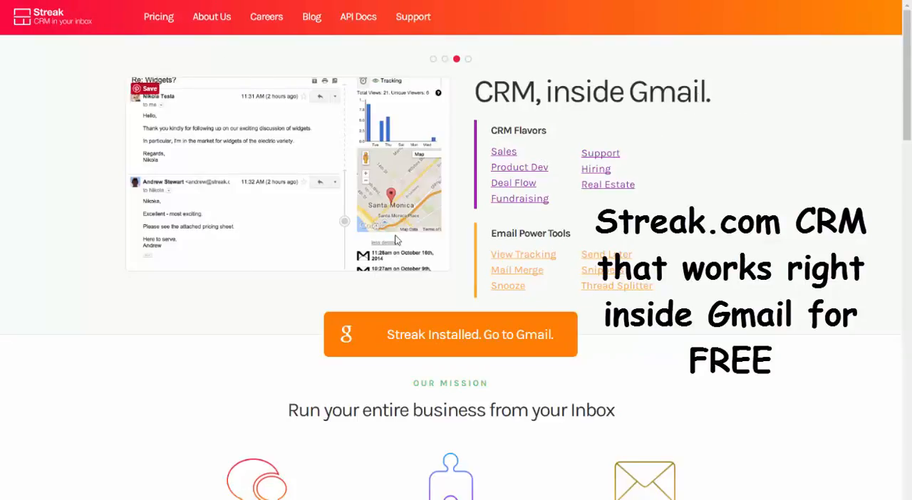
Scroll through the Streak homepage features and sample Sales pipeline, then go to Gmail via 'Streak Installed. Go to Gmail.'
scroll("down", 3)
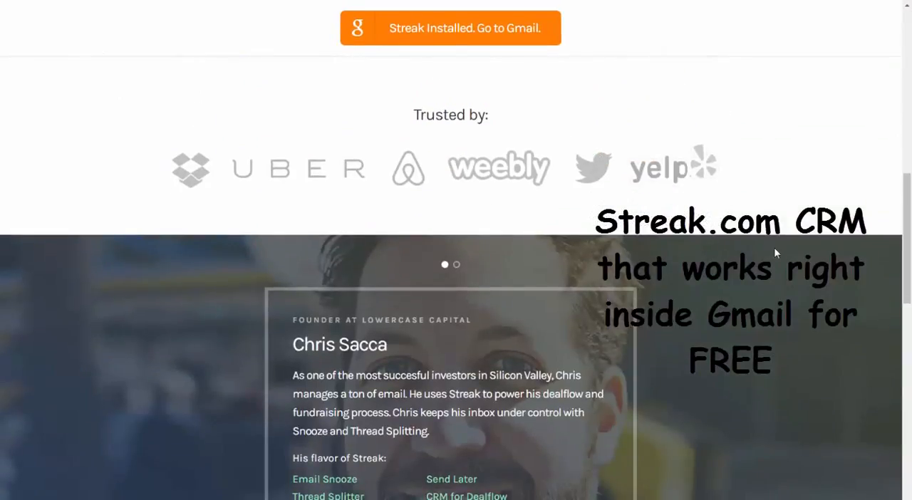
scroll("up", 3)
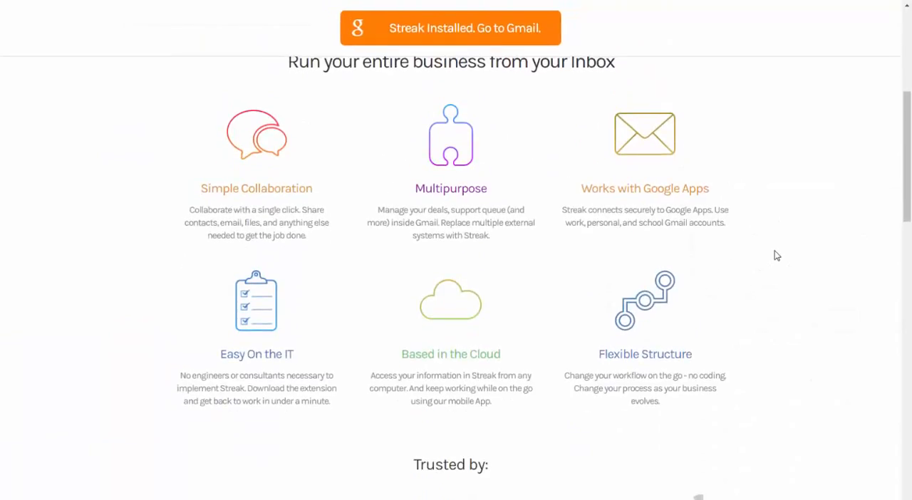
scroll("down", 3)
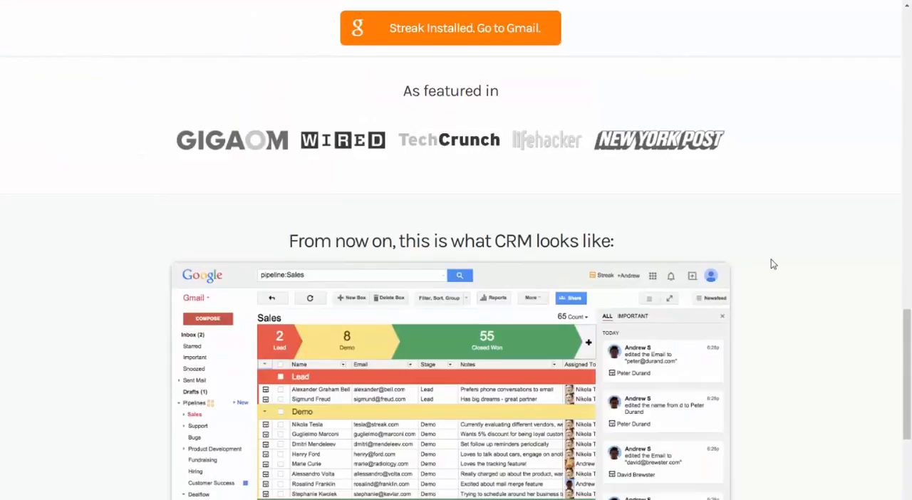
scroll("down", 3)
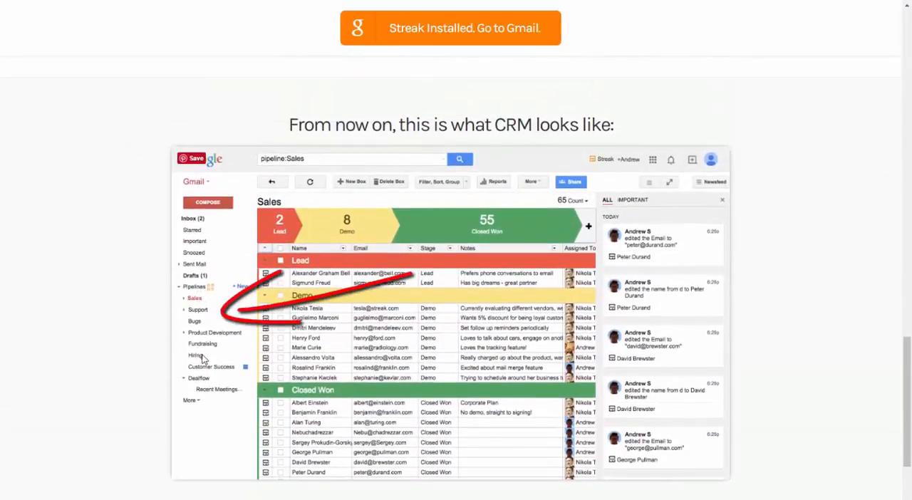
mouse_move(389, 227)
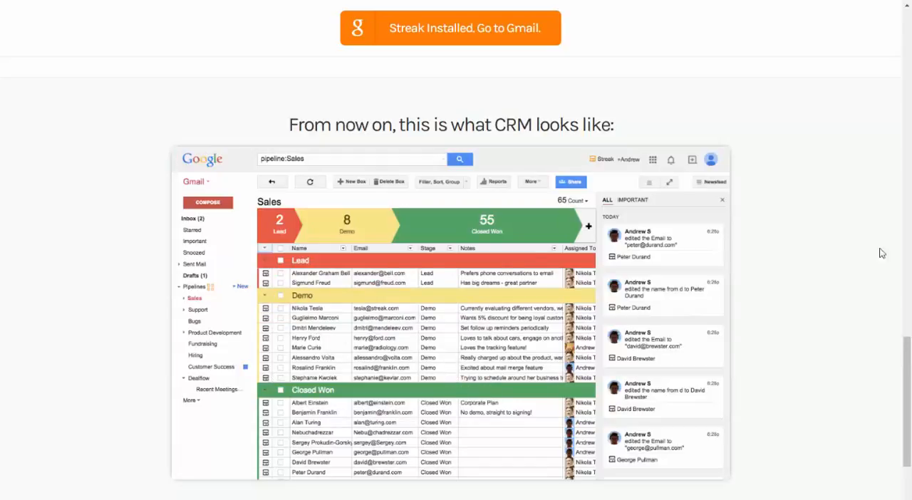
mouse_move(224, 25)
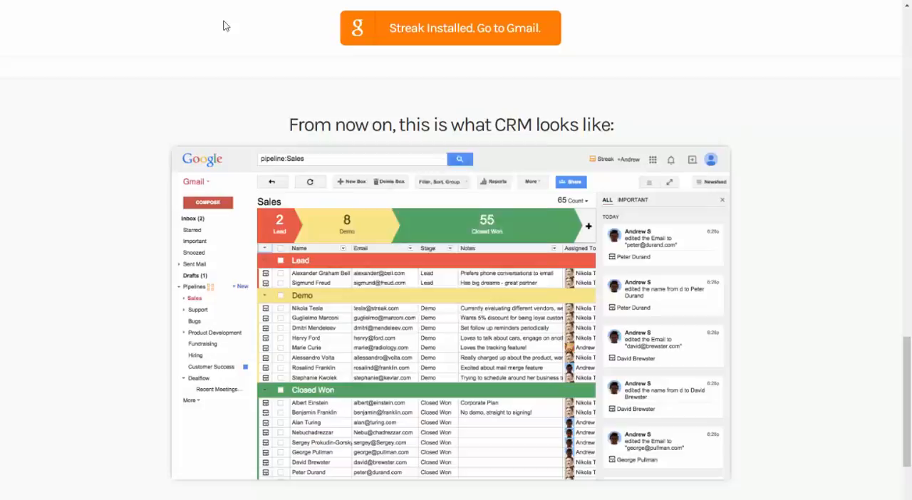
left_click(449, 27)
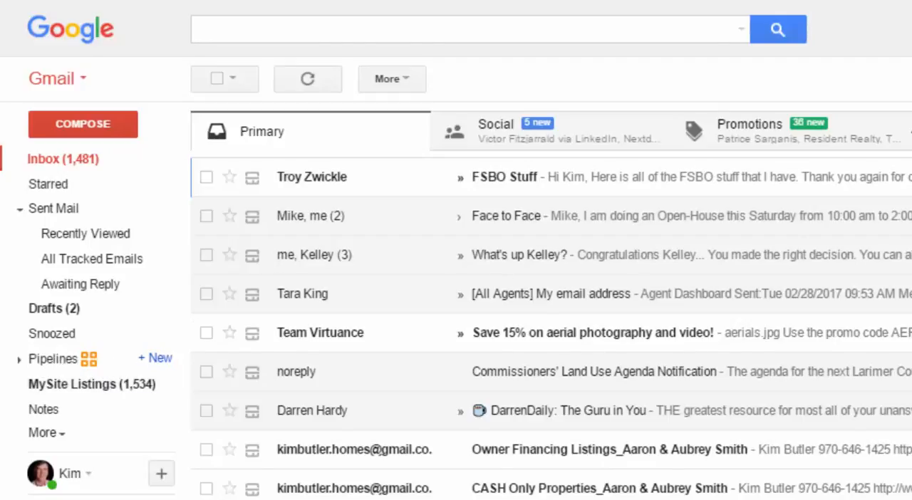
mouse_move(57, 370)
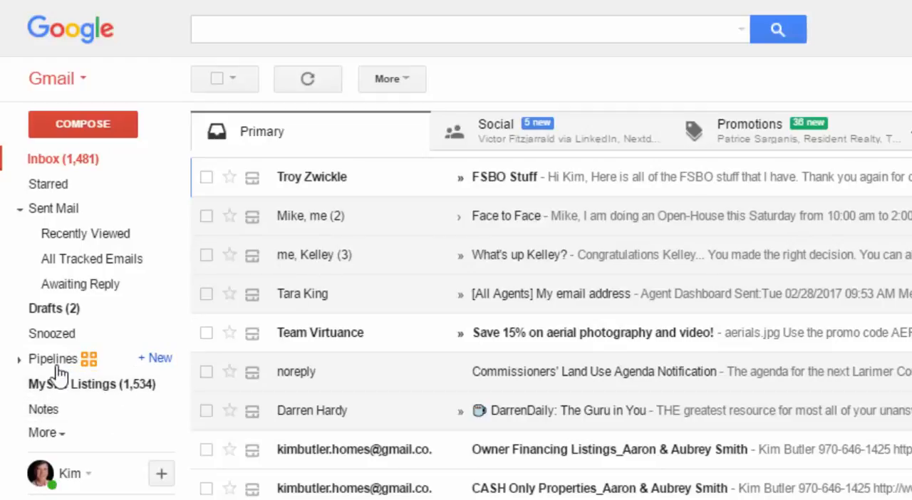
Expand the Pipelines list in the Gmail sidebar to reveal Buyers Purchase, FSBO Nurturing, Seller Listings and others
left_click(19, 359)
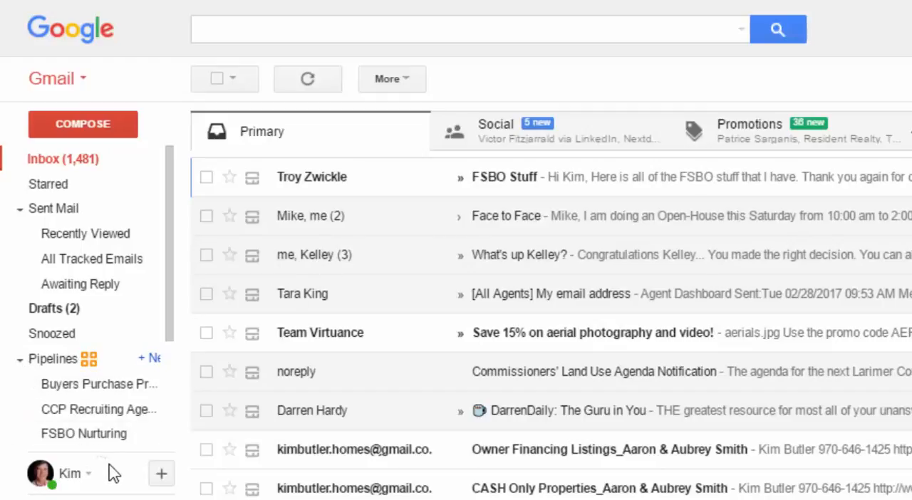
scroll("down", 3)
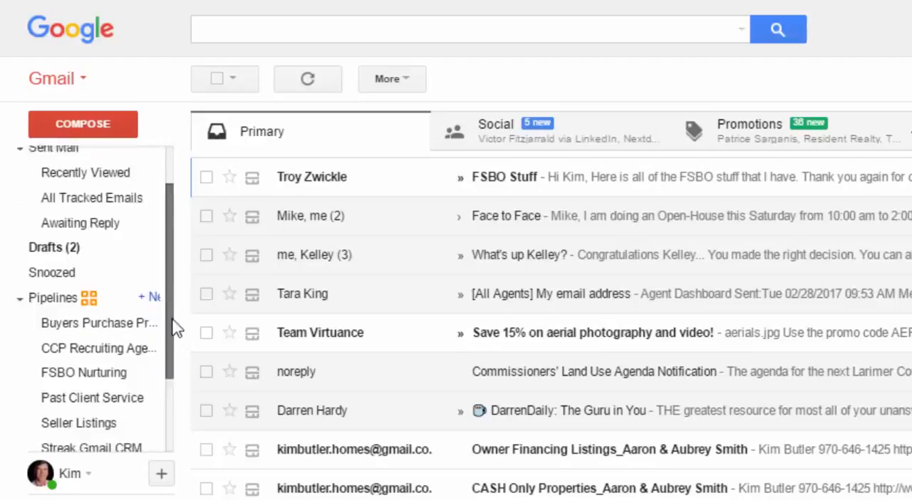
scroll("down", 3)
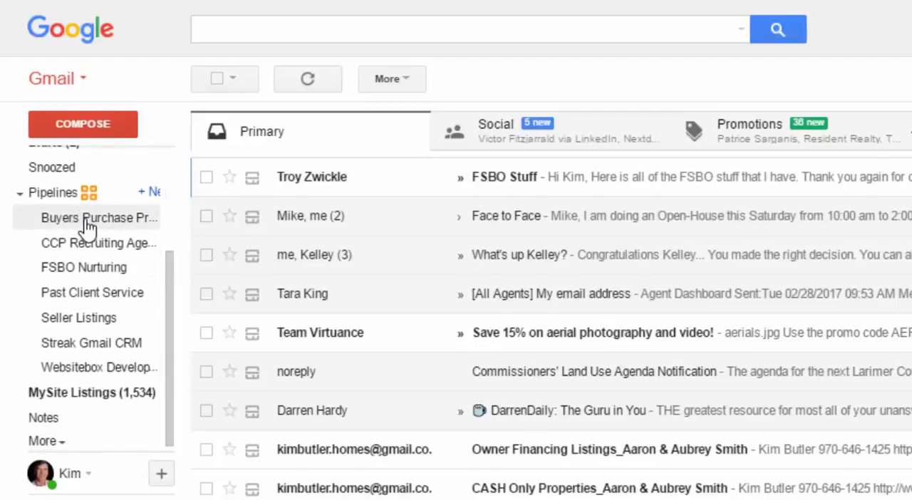
Open the Buyers Purchase Process pipeline showing buyer boxes grouped from Lead through Closed
left_click(98, 217)
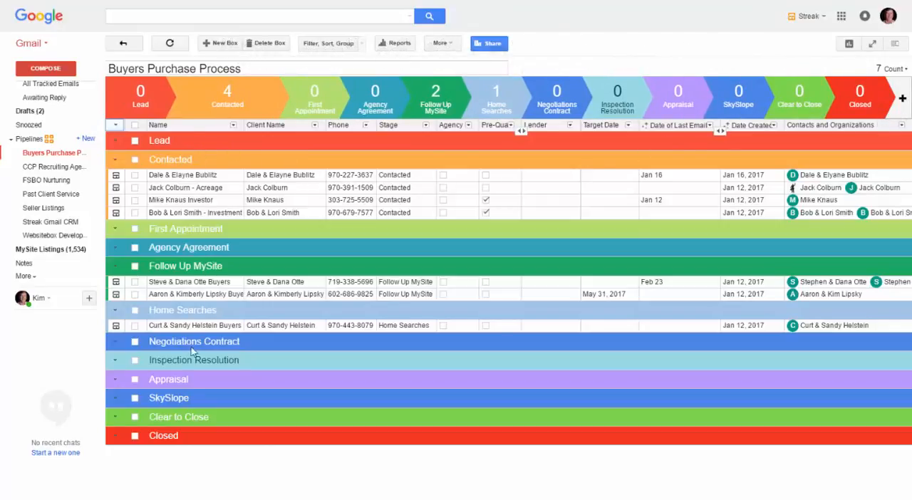
mouse_move(199, 450)
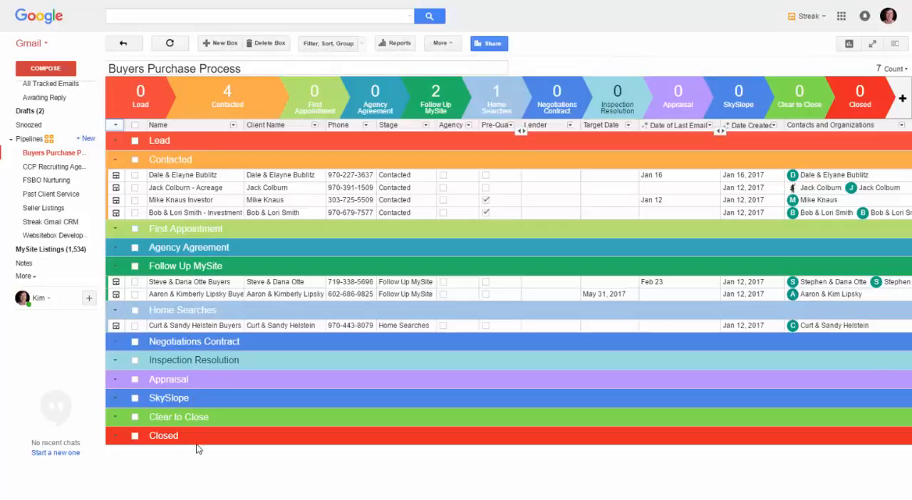
mouse_move(226, 427)
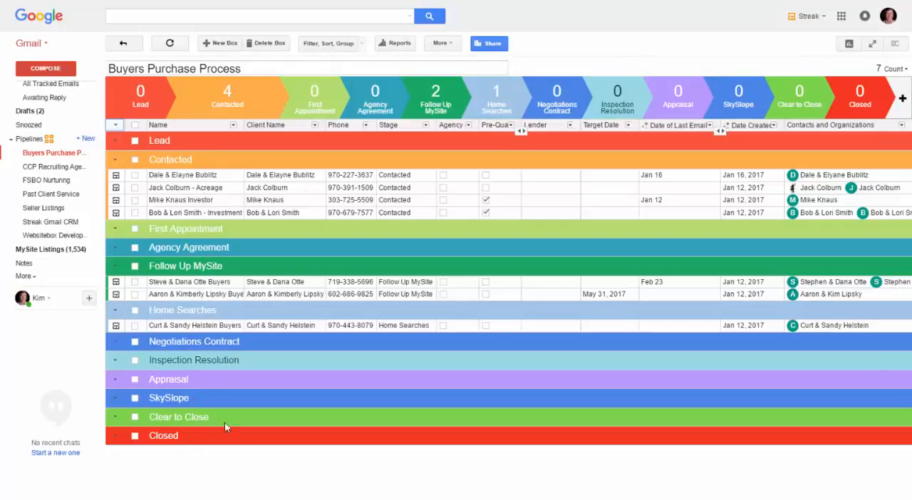
mouse_move(209, 159)
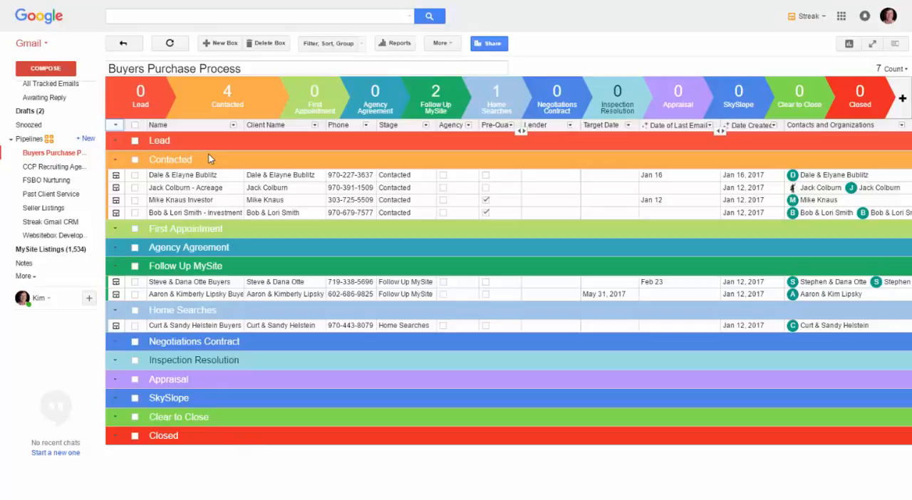
left_click(406, 175)
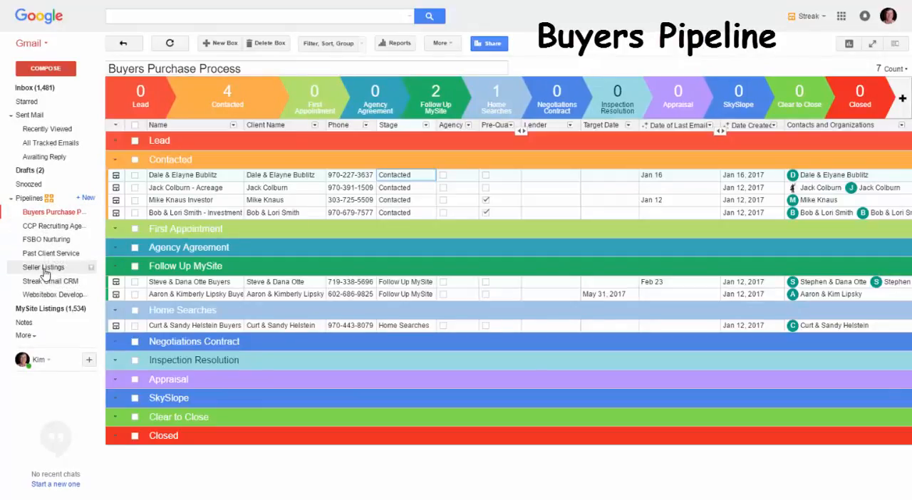
View the Seller Listings pipeline, then switch to Past Client Service showing past sales by stage
left_click(44, 267)
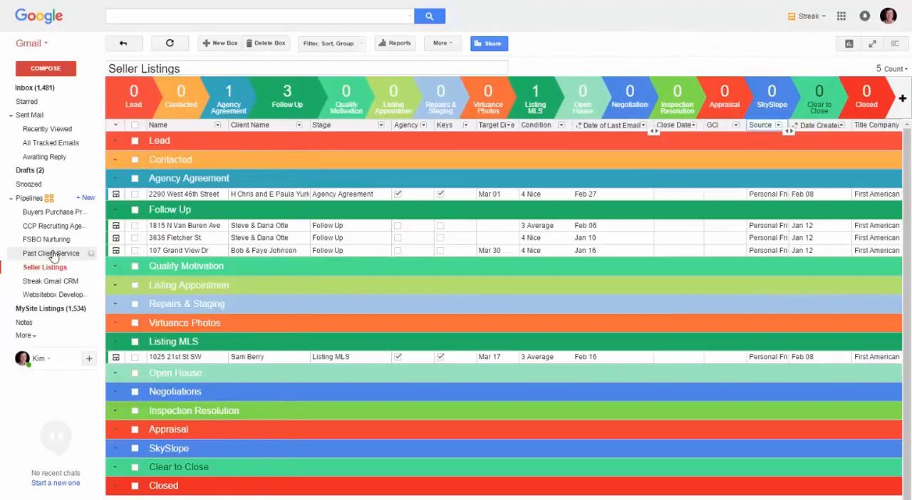
mouse_move(52, 253)
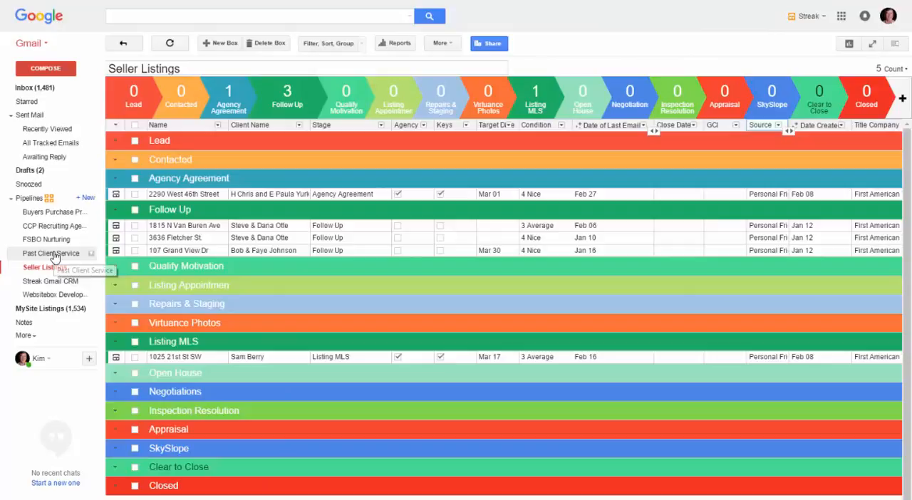
left_click(51, 253)
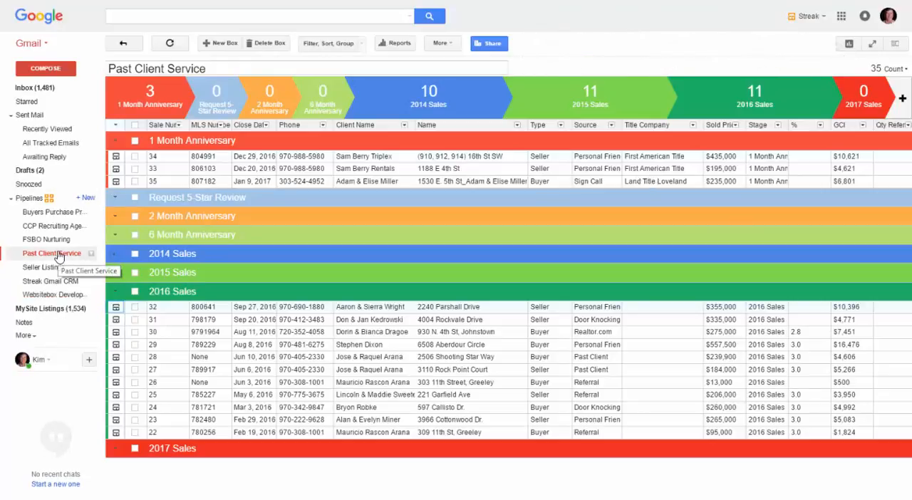
left_click(115, 272)
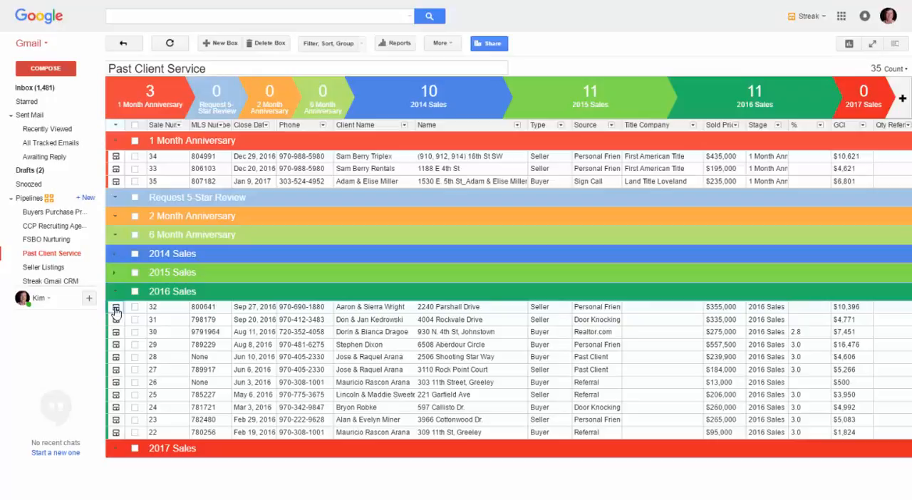
left_click(116, 307)
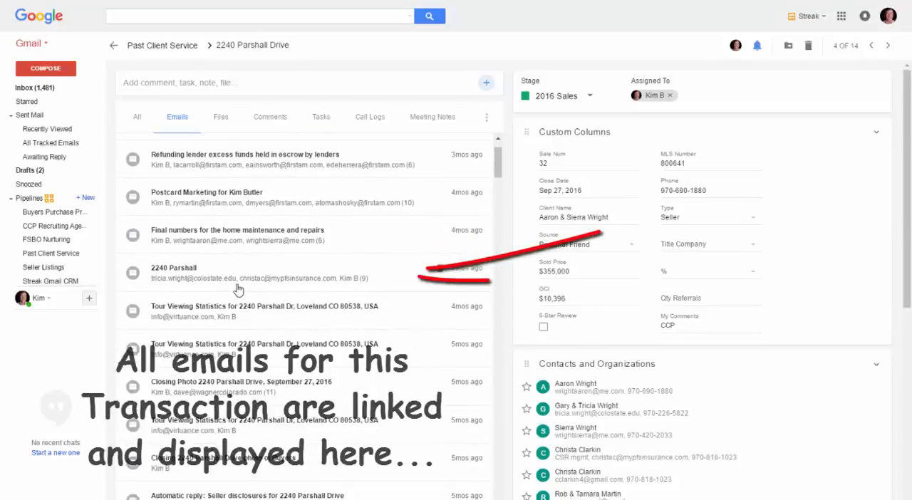
scroll("down", 3)
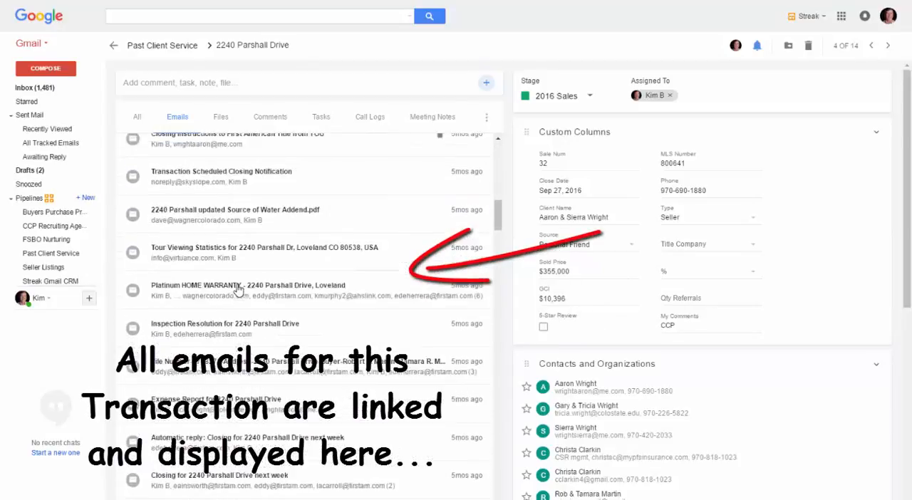
scroll("down", 3)
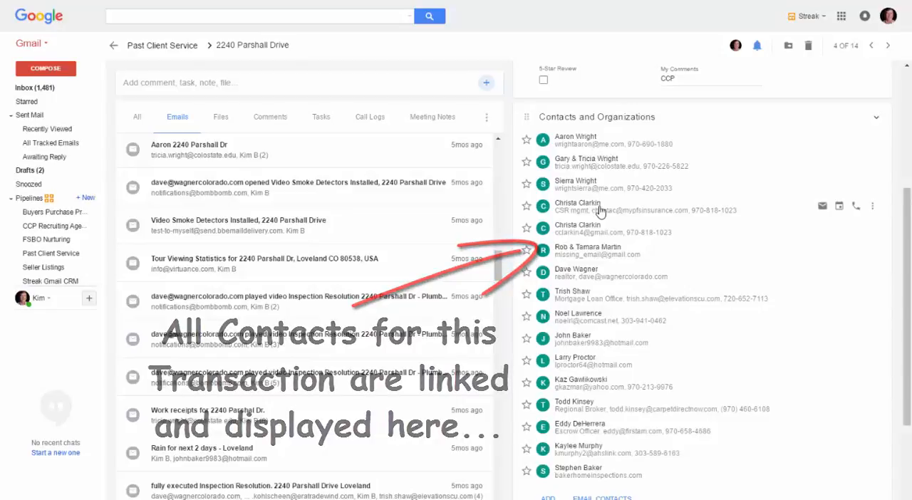
mouse_move(610, 349)
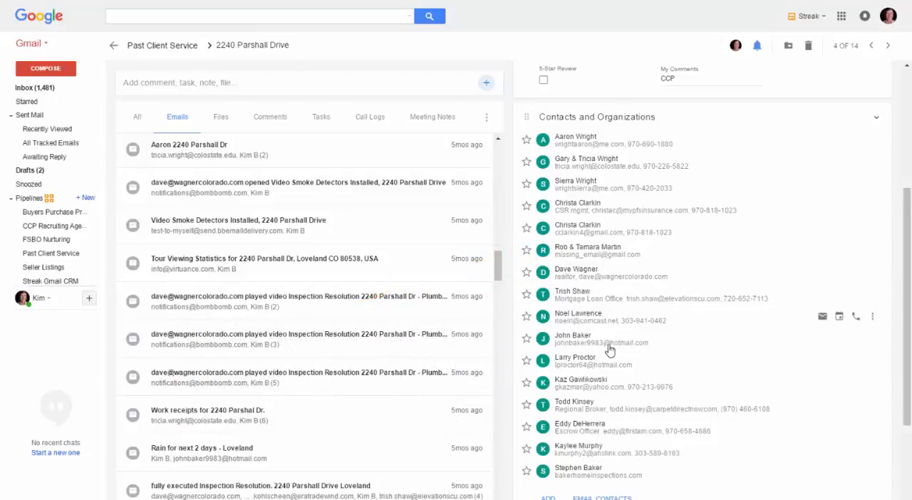
mouse_move(584, 365)
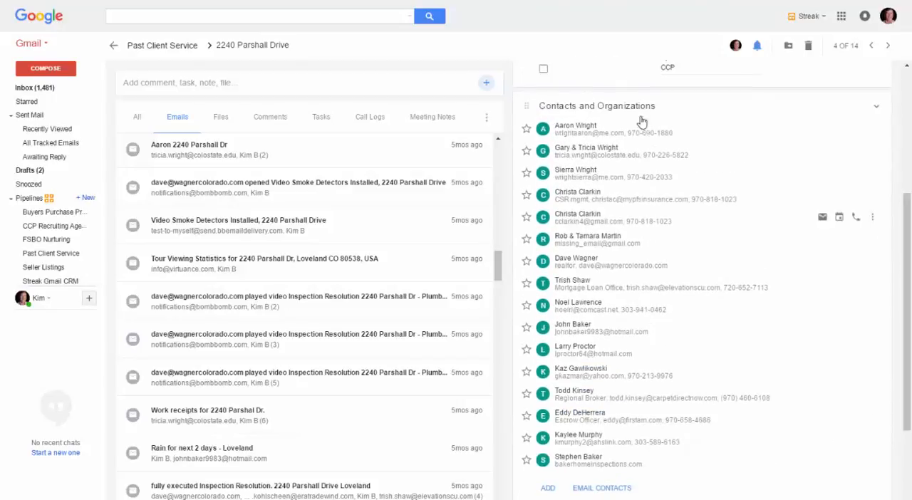
Switch from Seller Listings to the CCP Recruiting Agents pipeline with agent leads by recruiting stage
left_click(44, 267)
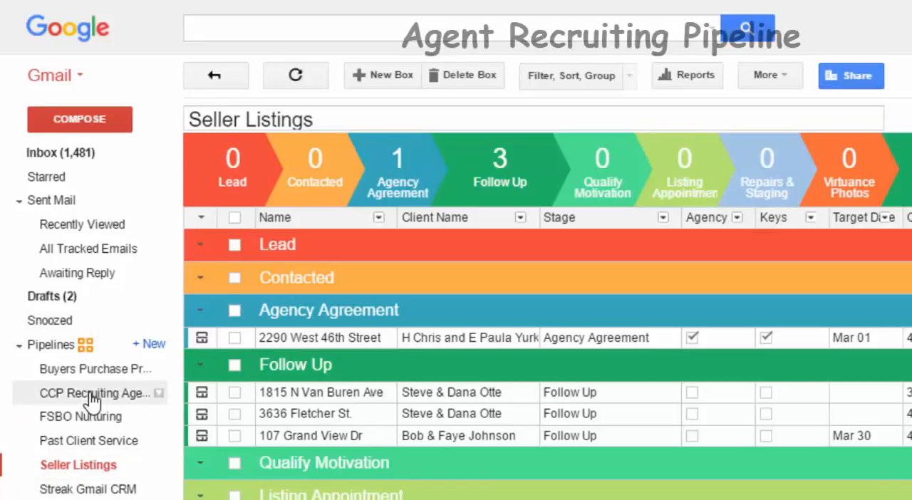
left_click(93, 393)
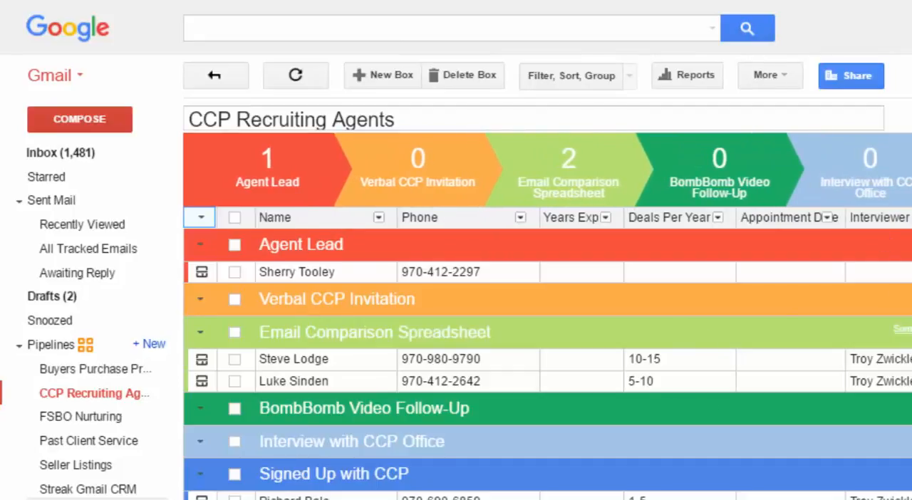
mouse_move(80, 416)
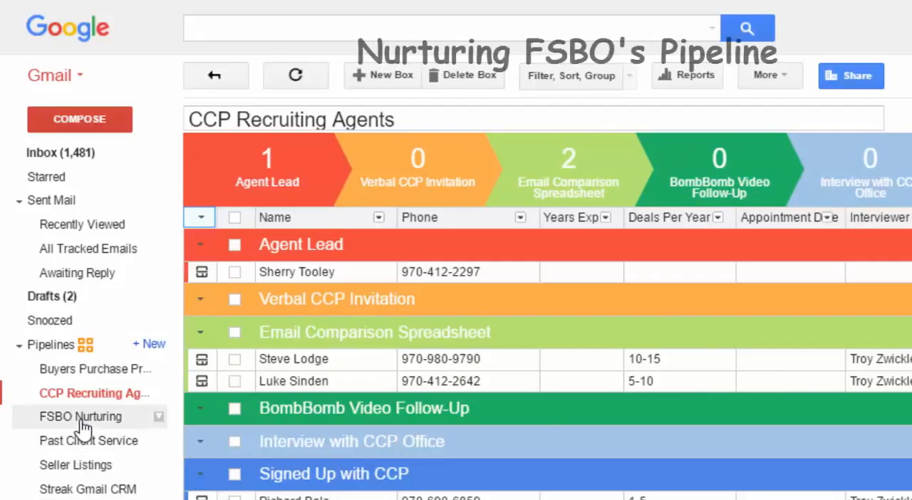
Open the FSBO Nurturing pipeline, whose Lead-to-Closed stages currently hold no boxes
left_click(84, 416)
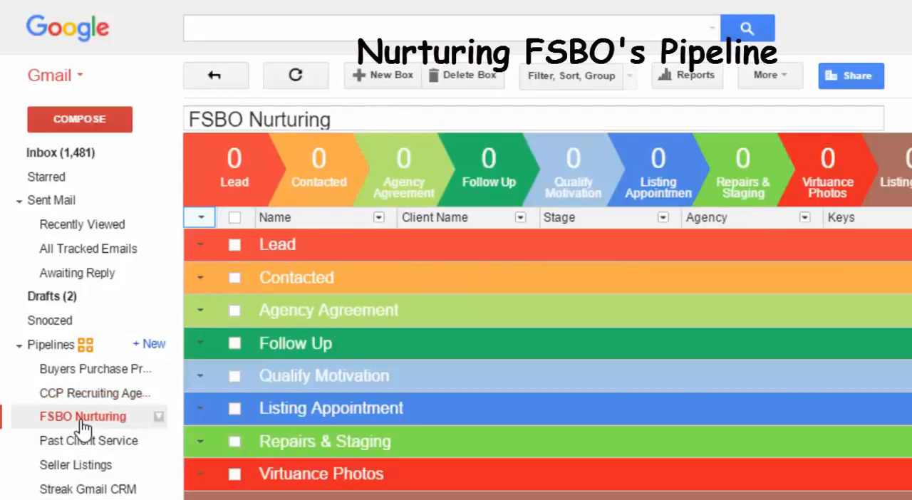
mouse_move(308, 336)
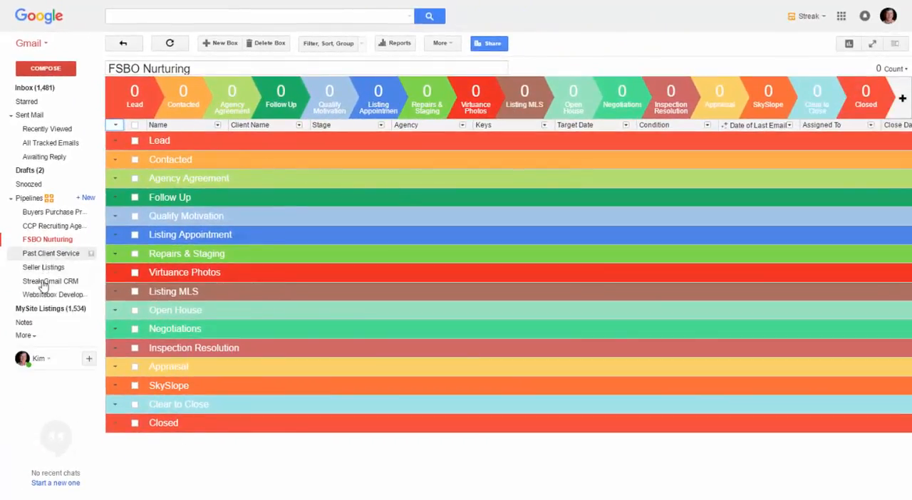
left_click(51, 294)
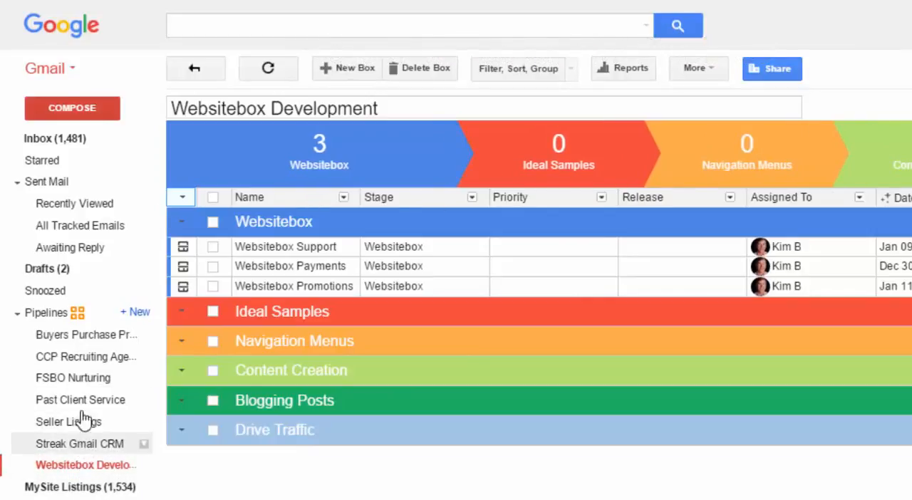
mouse_move(77, 358)
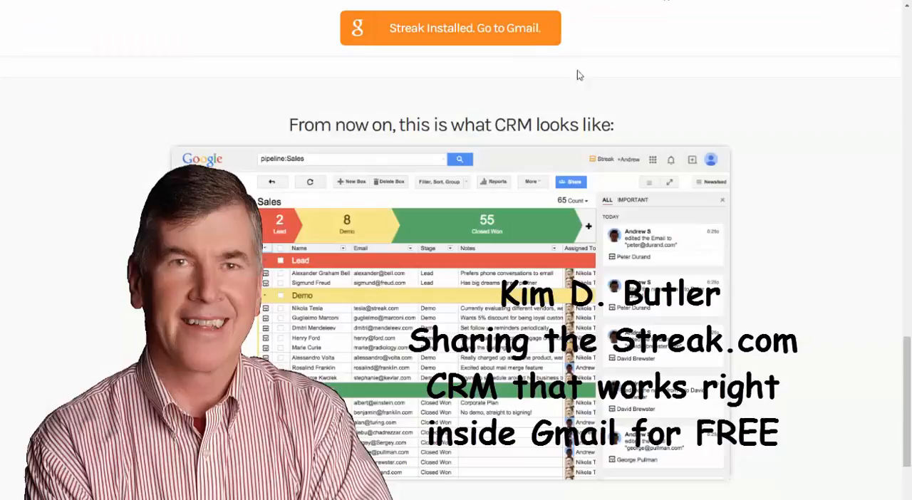
From the Streak homepage navigation, go to Pricing showing Free, Corporate ($39) and Enterprise ($89) plans
scroll("down", 3)
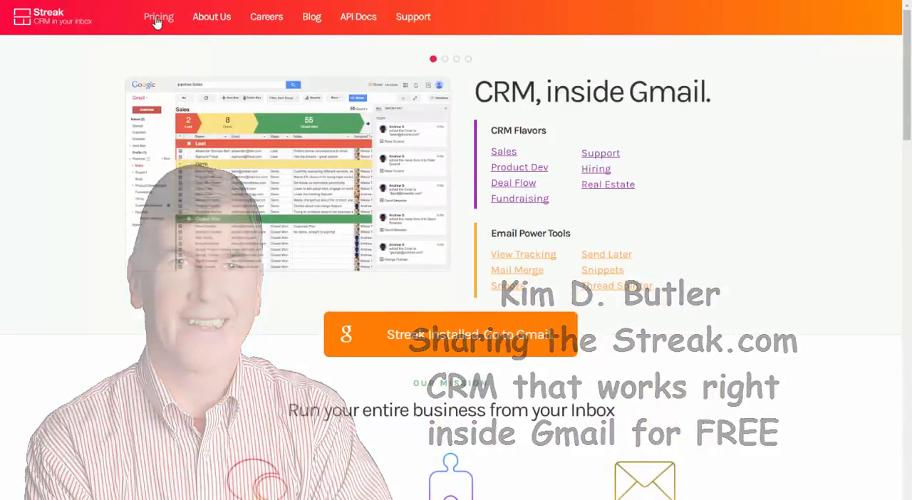
left_click(156, 16)
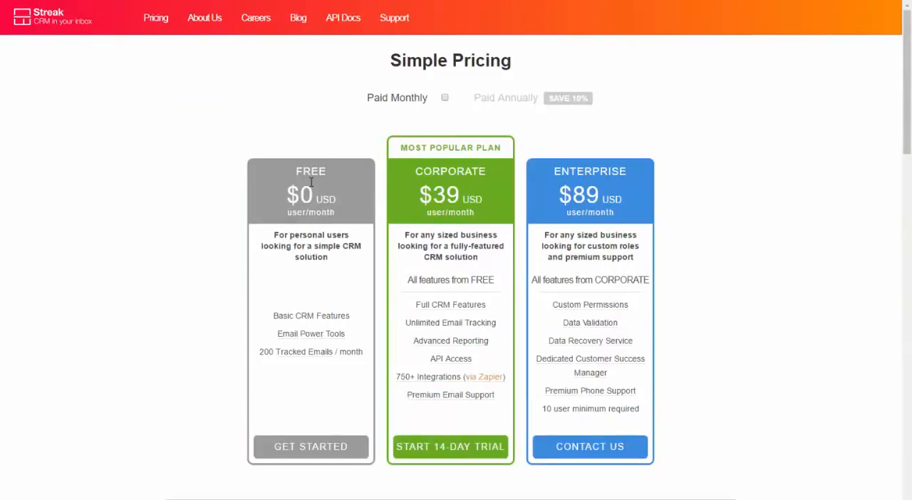
mouse_move(337, 391)
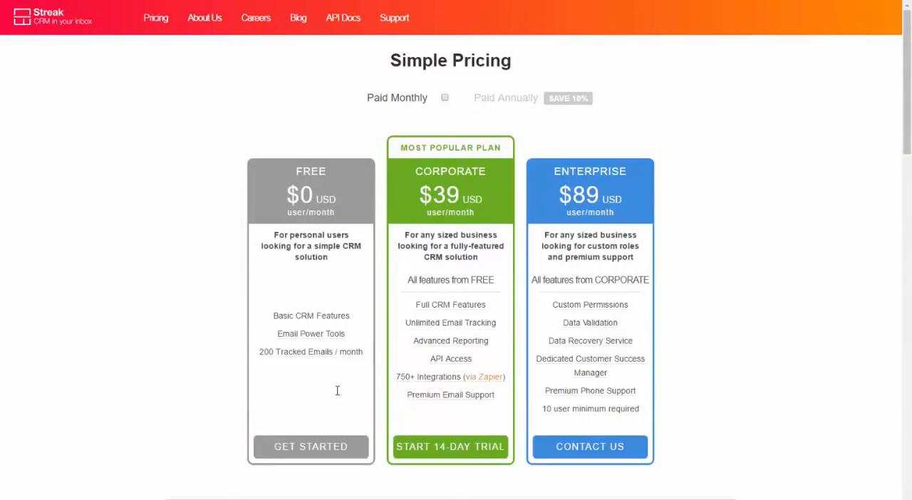
mouse_move(322, 394)
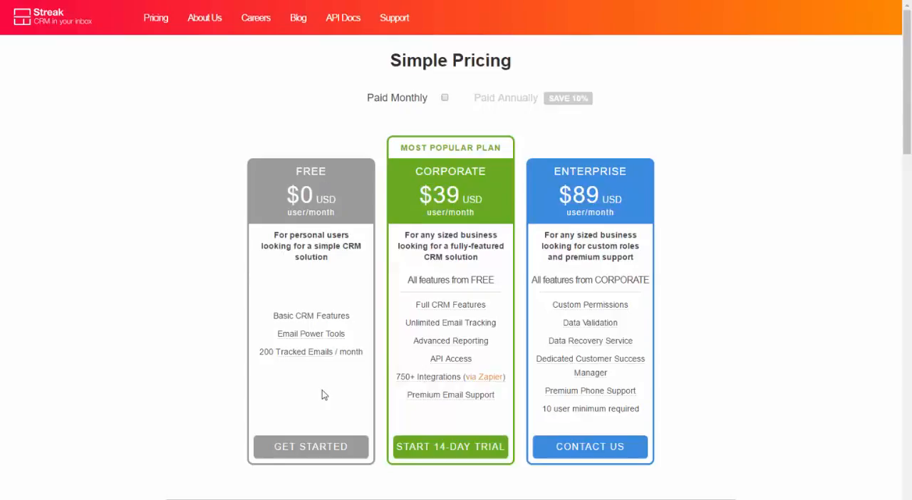
scroll("down", 3)
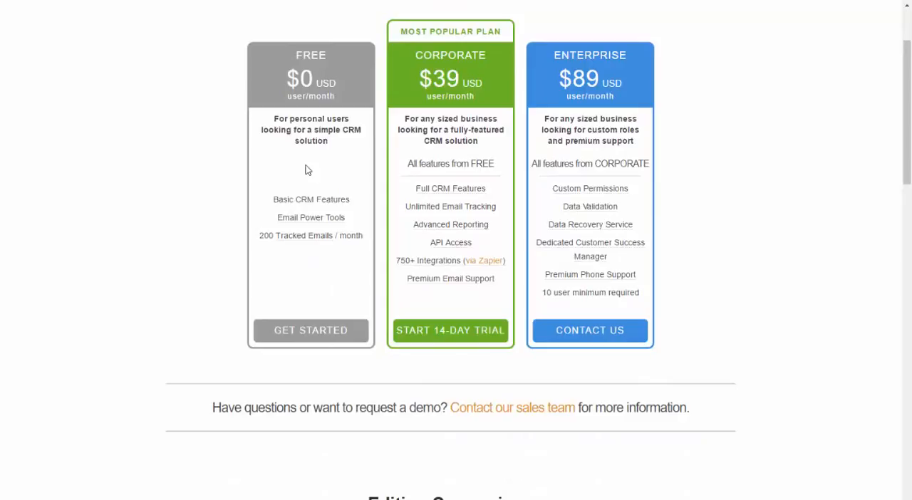
scroll("down", 3)
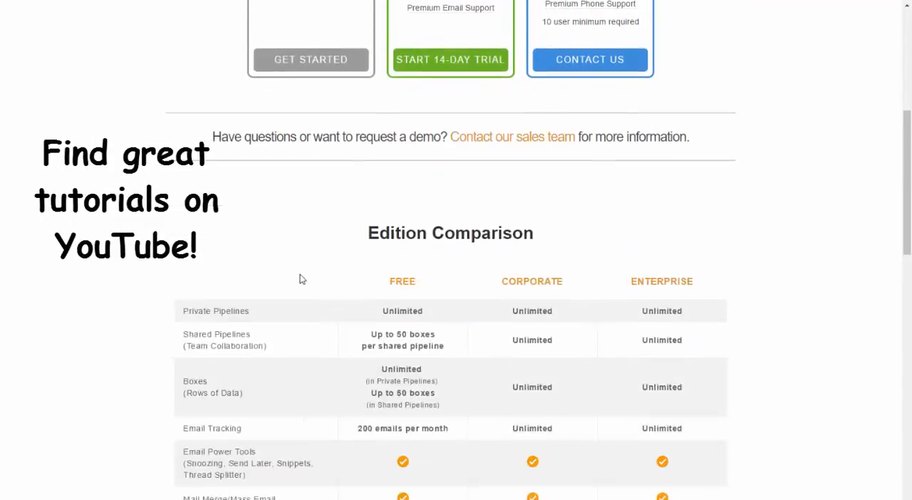
scroll("down", 3)
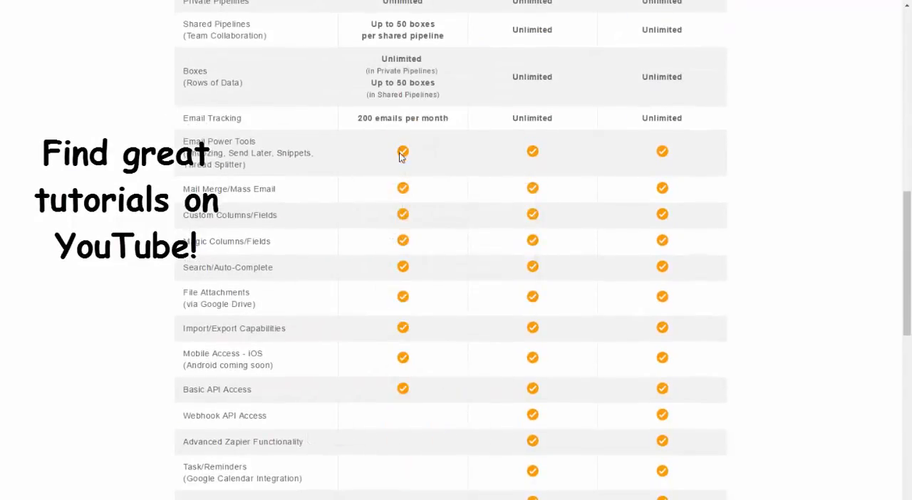
mouse_move(400, 154)
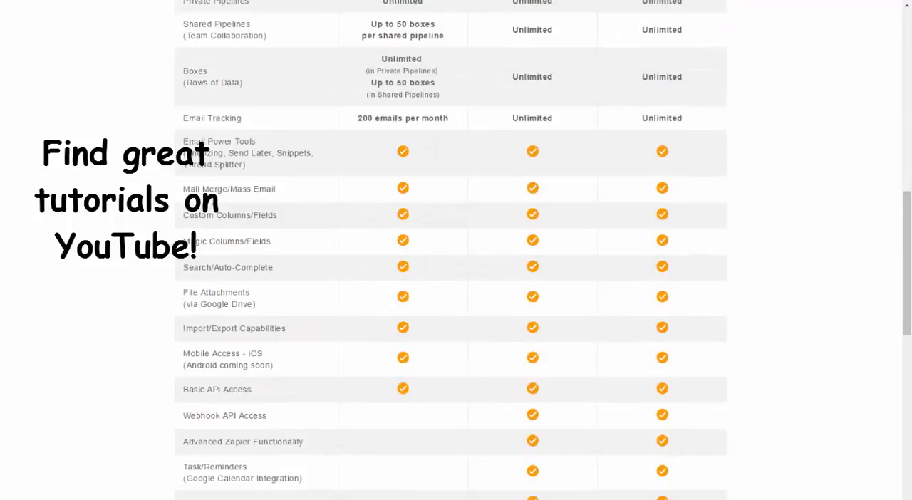
scroll("up", 3)
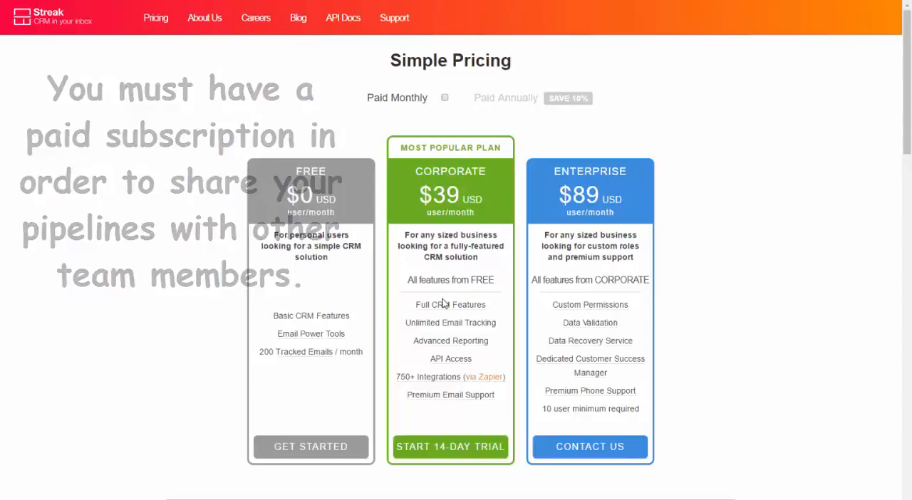
Scroll the Edition Comparison table to the Task/Reminders and Call Logs/Meeting Notes rows
scroll("down", 3)
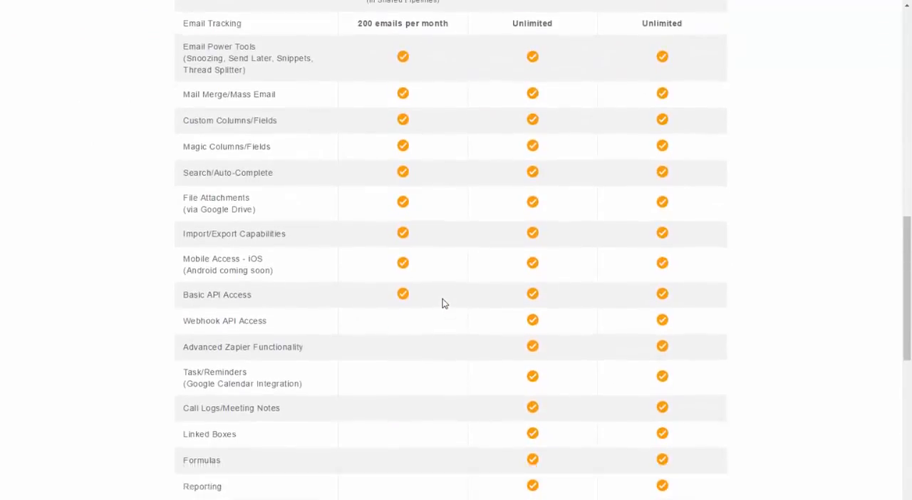
scroll("down", 3)
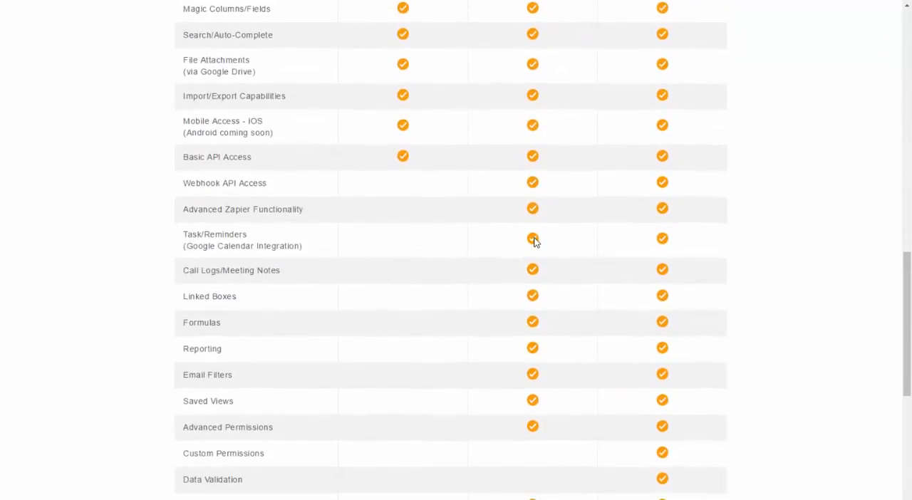
mouse_move(227, 249)
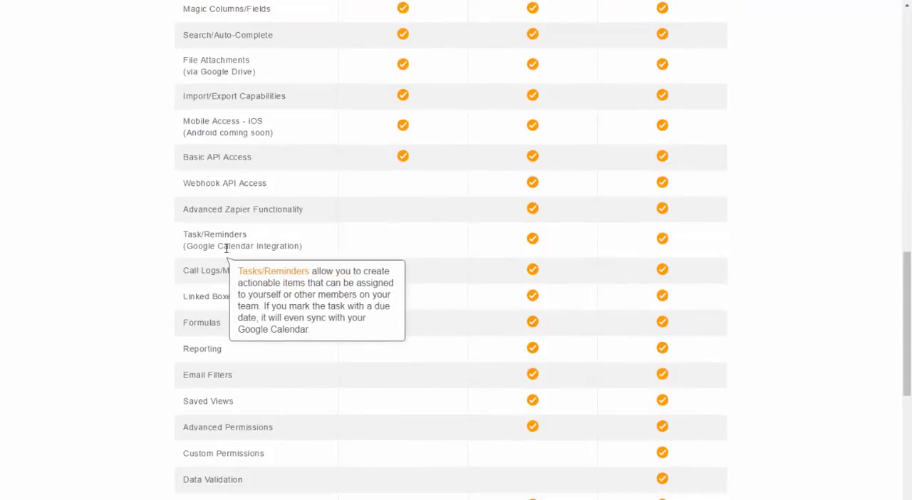
mouse_move(532, 242)
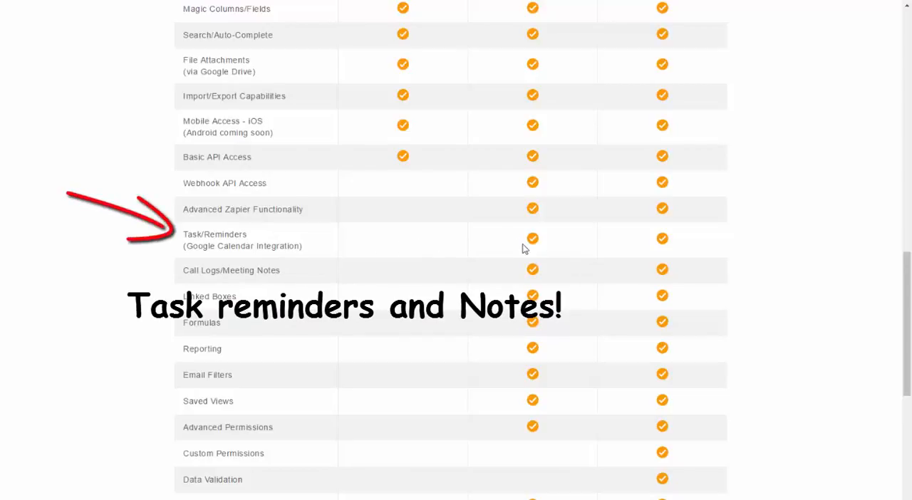
mouse_move(536, 244)
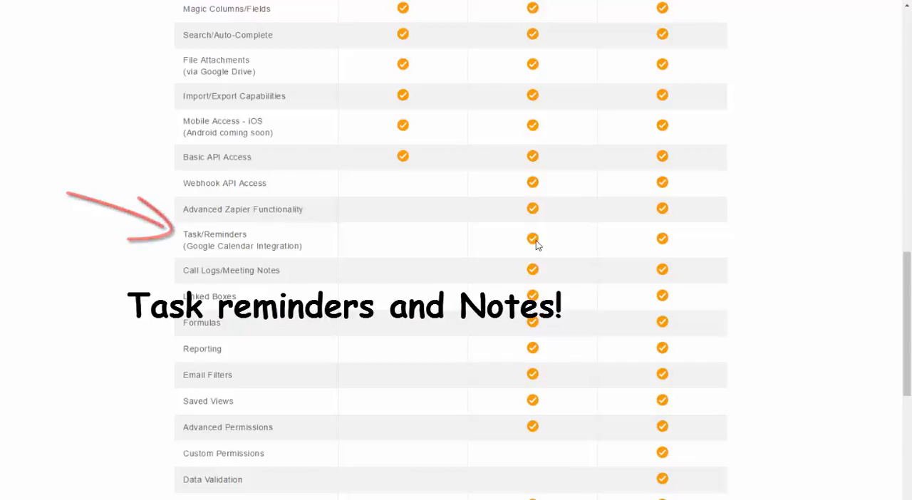
mouse_move(256, 246)
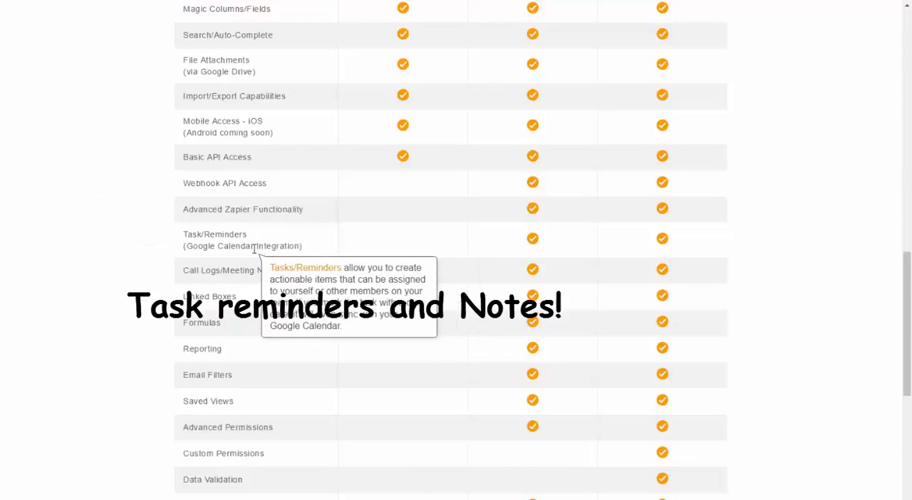
mouse_move(445, 243)
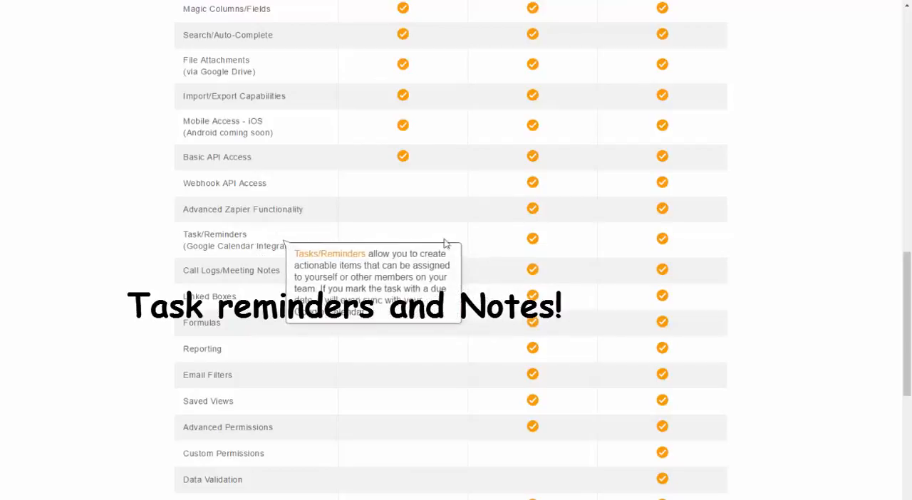
mouse_move(347, 254)
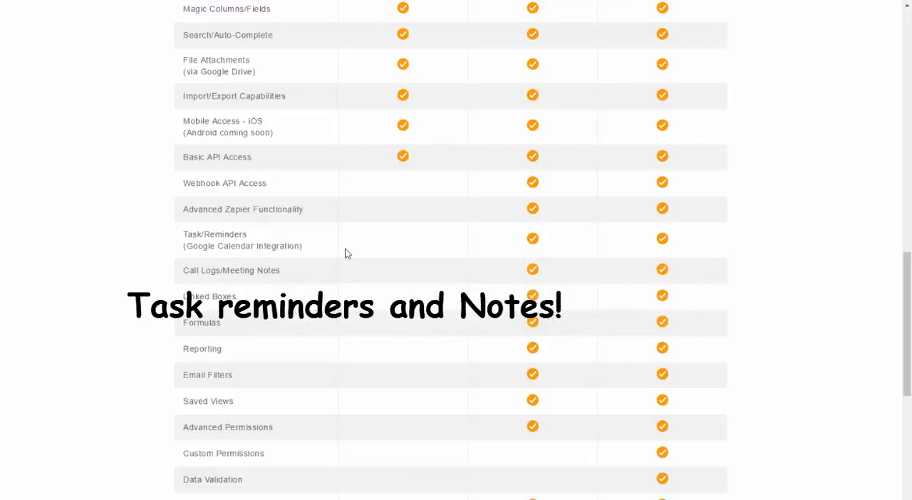
mouse_move(229, 286)
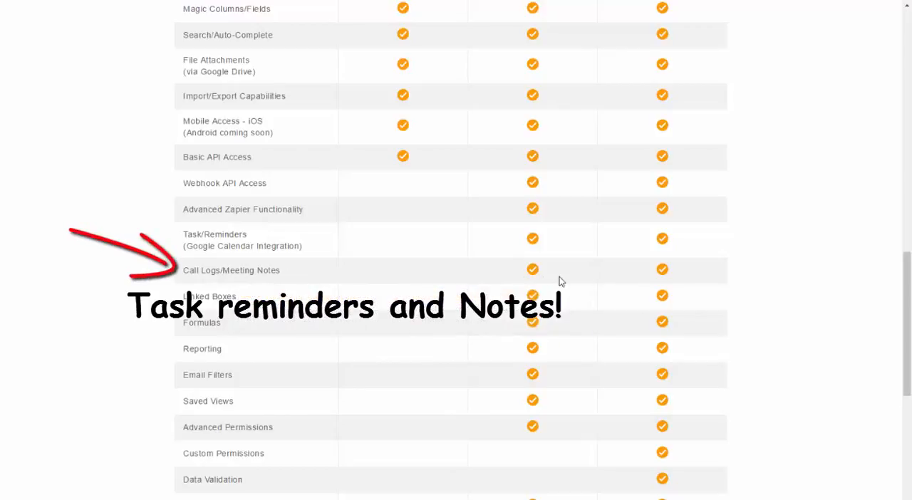
mouse_move(535, 278)
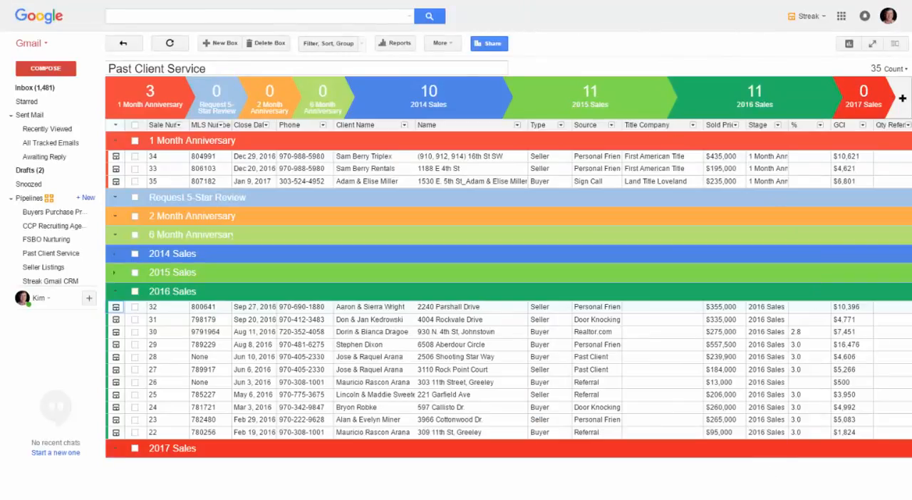
Scroll the Past Client Service box table right until the Comments and Contacts columns show
scroll("right", 3)
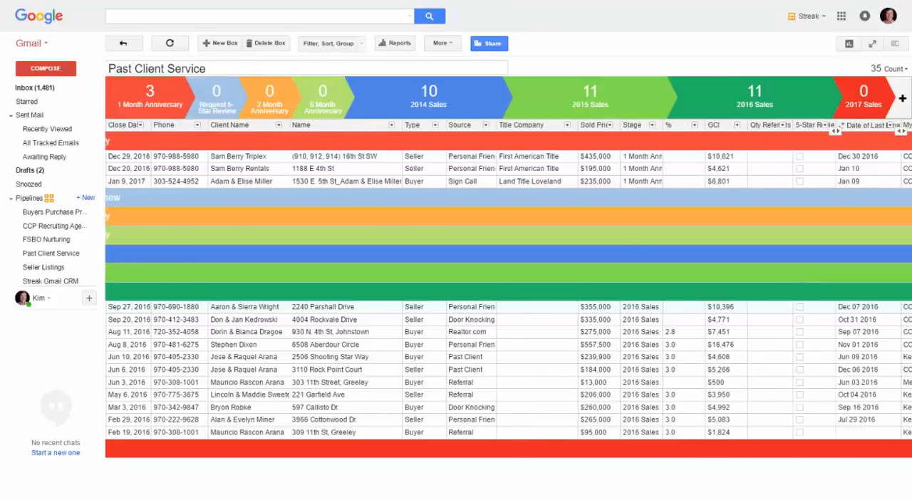
scroll("right", 3)
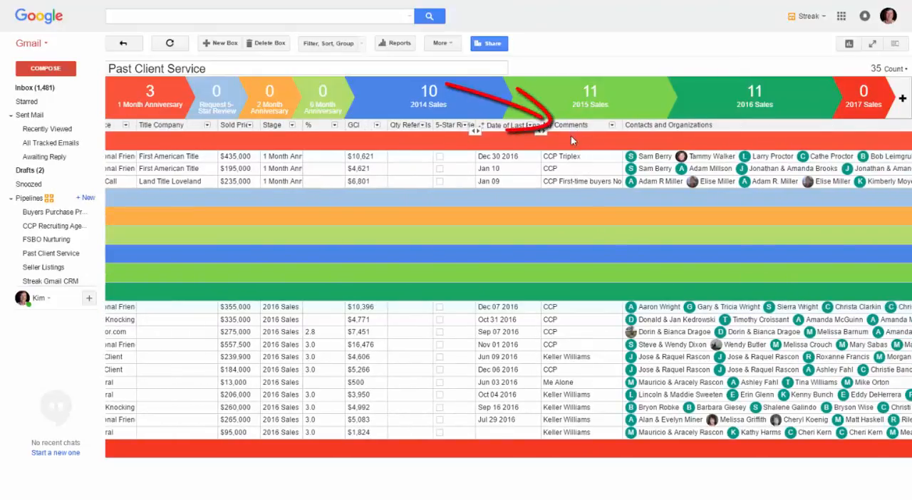
mouse_move(203, 477)
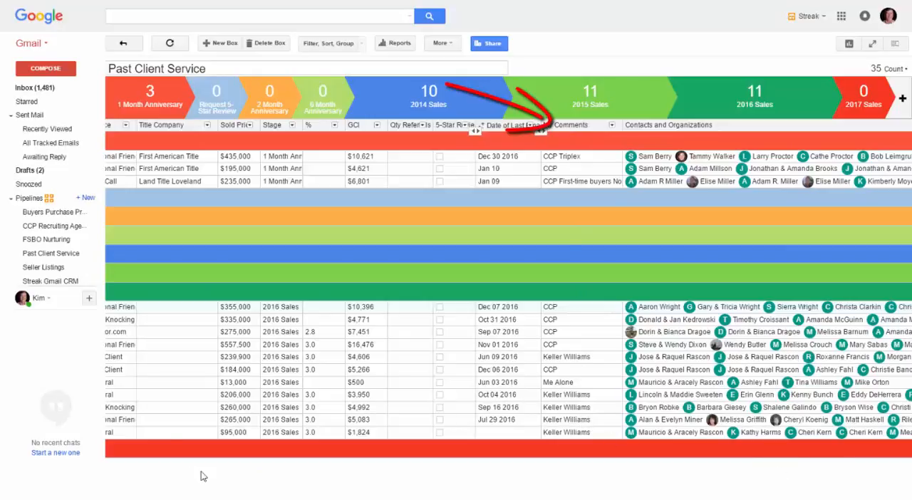
mouse_move(145, 55)
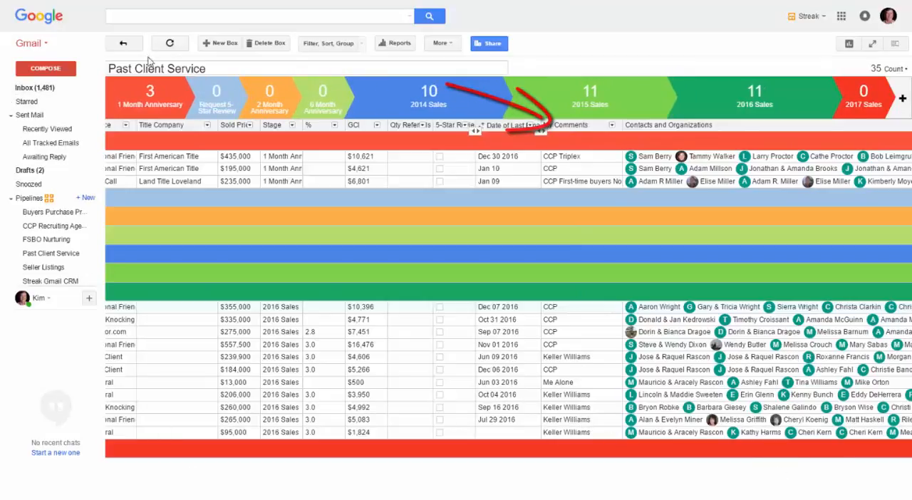